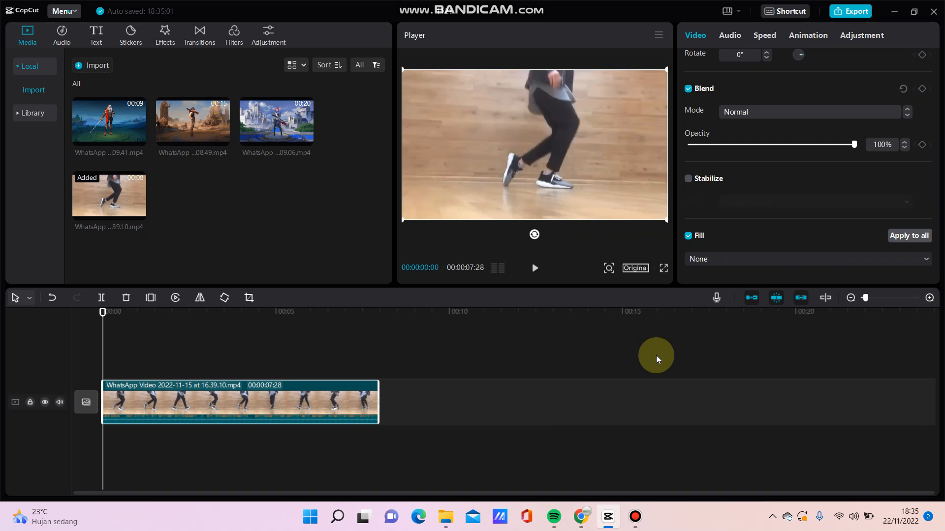
Select the dancer clip and bring up its Cutout options.
{"action": "left_click", "coordinate": [208, 402]}
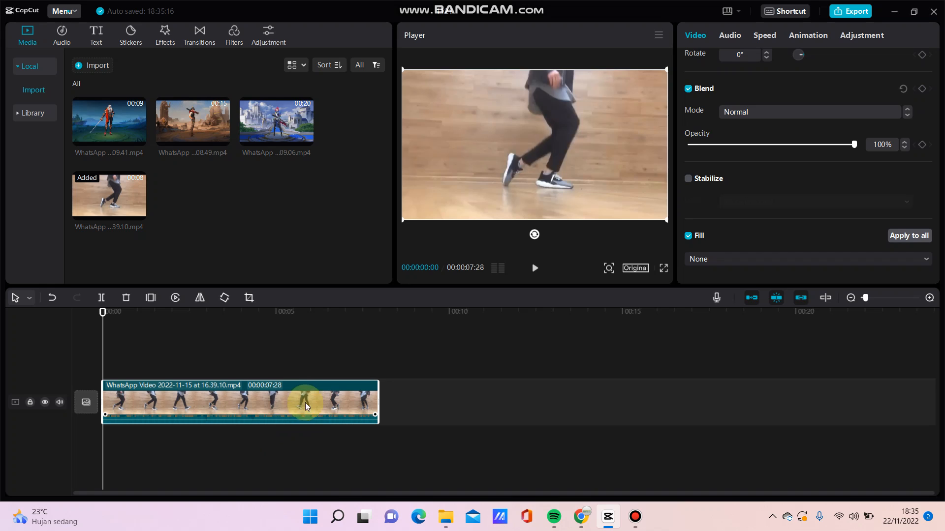
{"action": "mouse_move", "coordinate": [342, 378]}
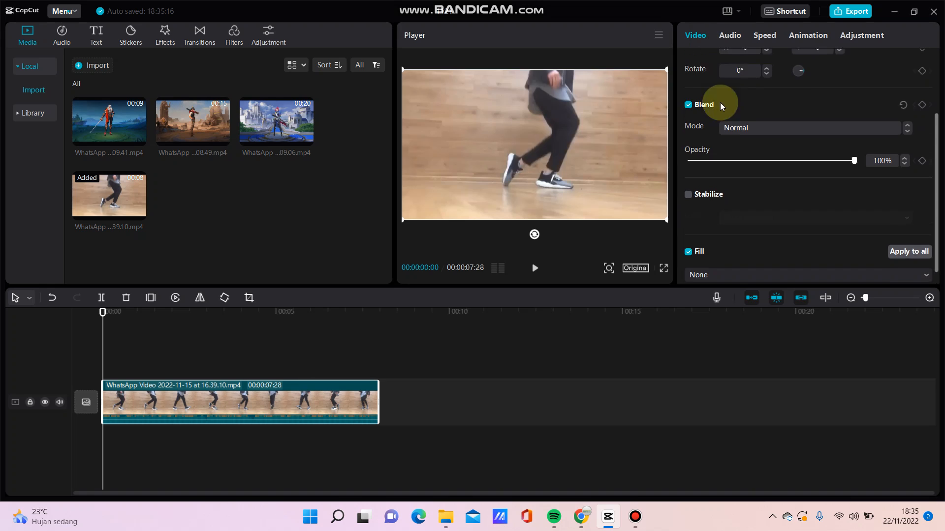
{"action": "left_click", "coordinate": [776, 64]}
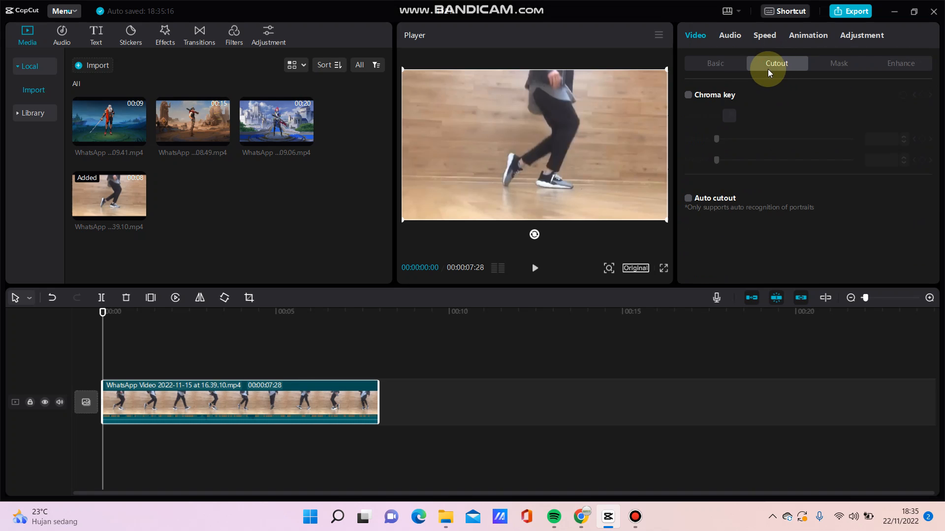
{"action": "mouse_move", "coordinate": [687, 202]}
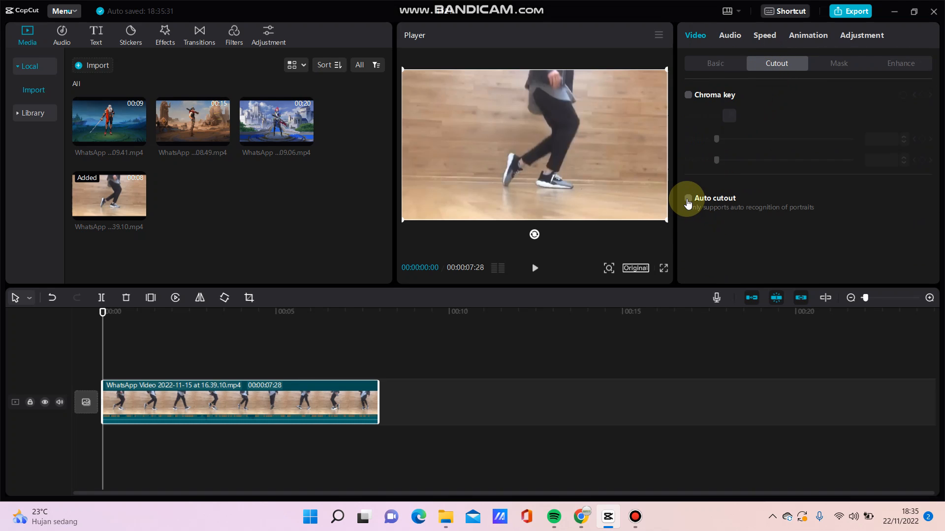
{"action": "mouse_move", "coordinate": [673, 247]}
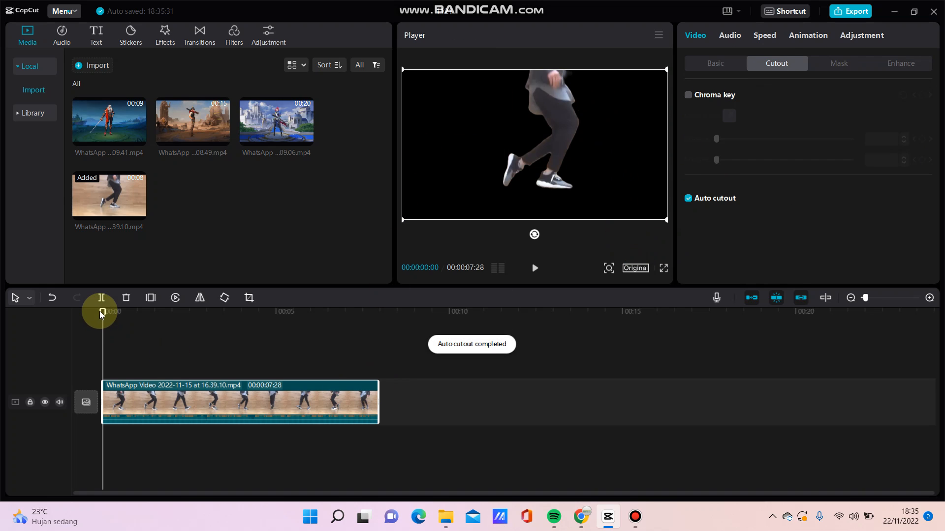
{"action": "mouse_move", "coordinate": [470, 327]}
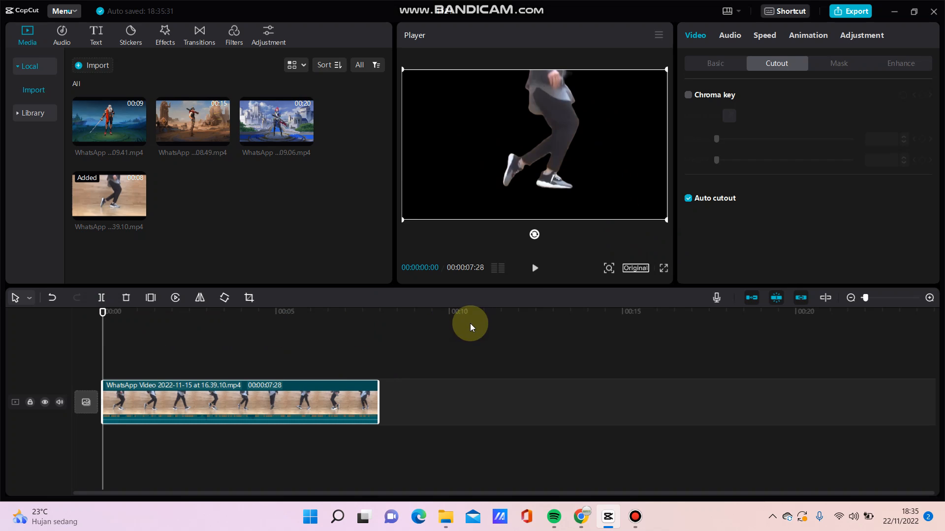
{"action": "mouse_move", "coordinate": [643, 194]}
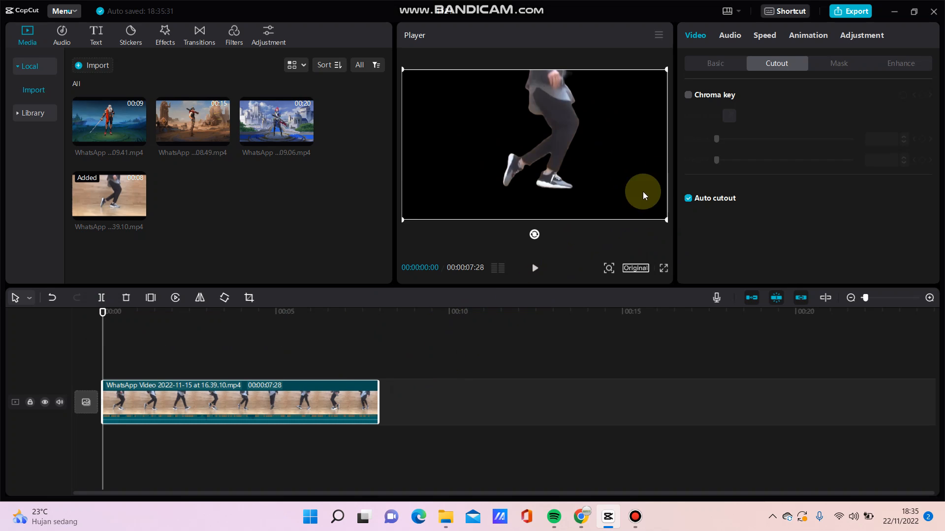
Return to the clip's Basic settings and expand the Fill type dropdown.
{"action": "left_click", "coordinate": [714, 64]}
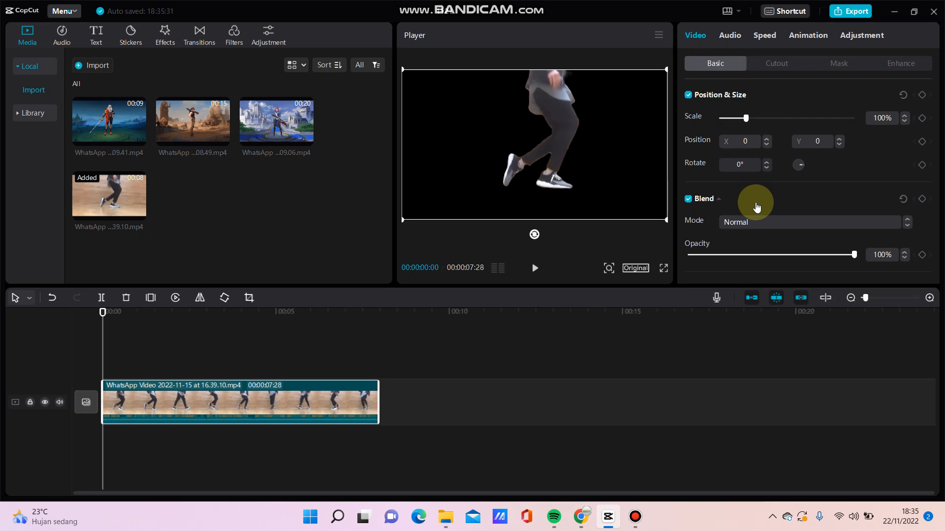
{"action": "scroll", "scroll_direction": "down", "scroll_amount": 3}
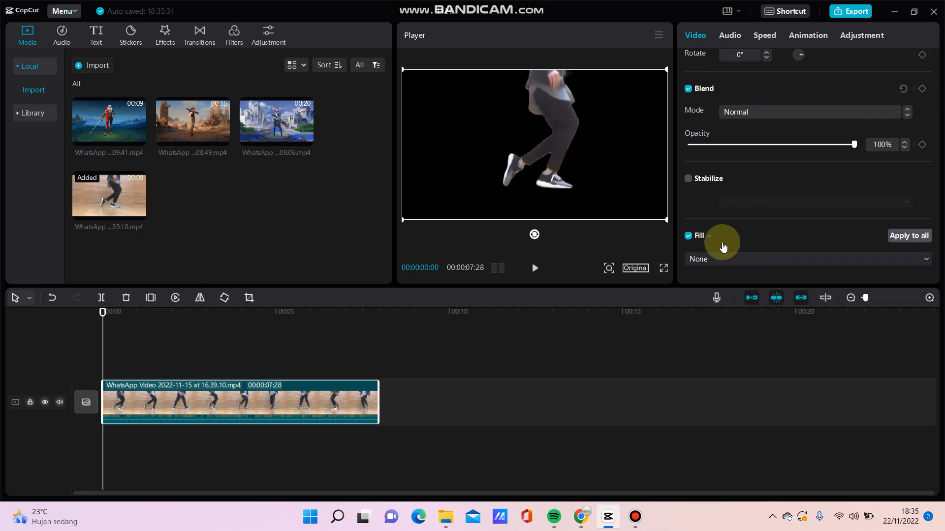
{"action": "mouse_move", "coordinate": [866, 266]}
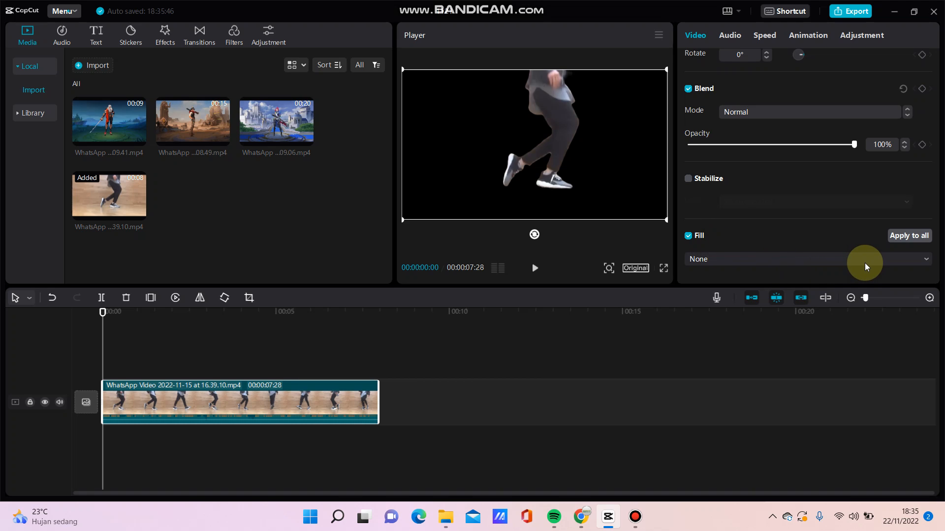
{"action": "left_click", "coordinate": [807, 260]}
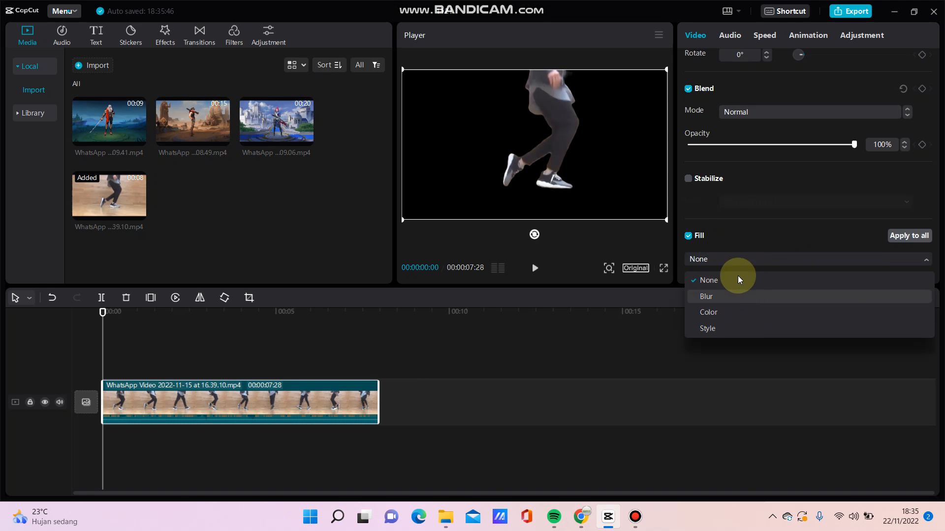
{"action": "mouse_move", "coordinate": [711, 312]}
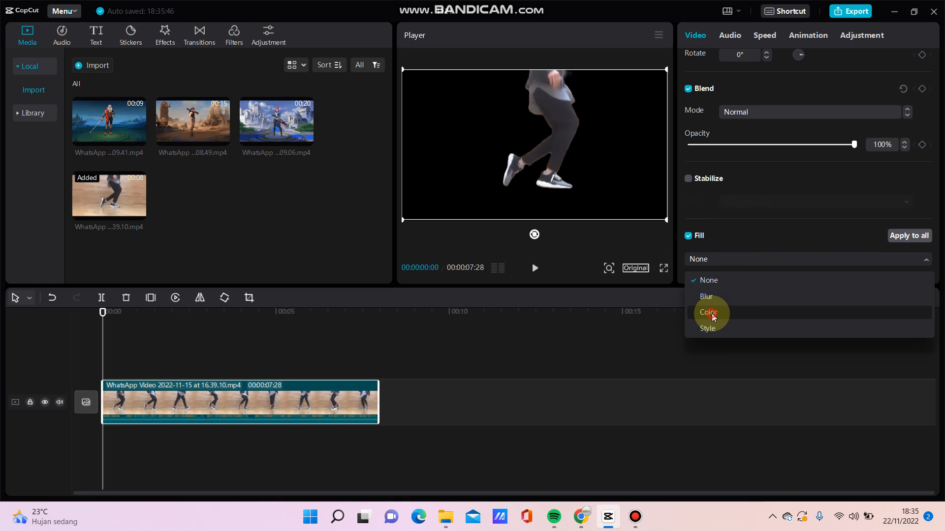
Set Fill to Color, trying blue, pink, orange and dark teal before settling on lighter teal.
{"action": "left_click", "coordinate": [708, 312]}
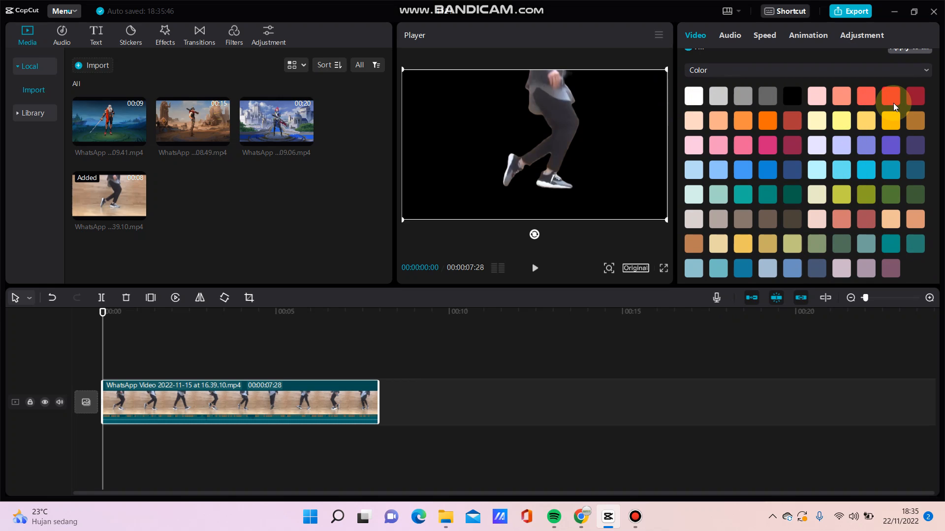
{"action": "left_click", "coordinate": [742, 169]}
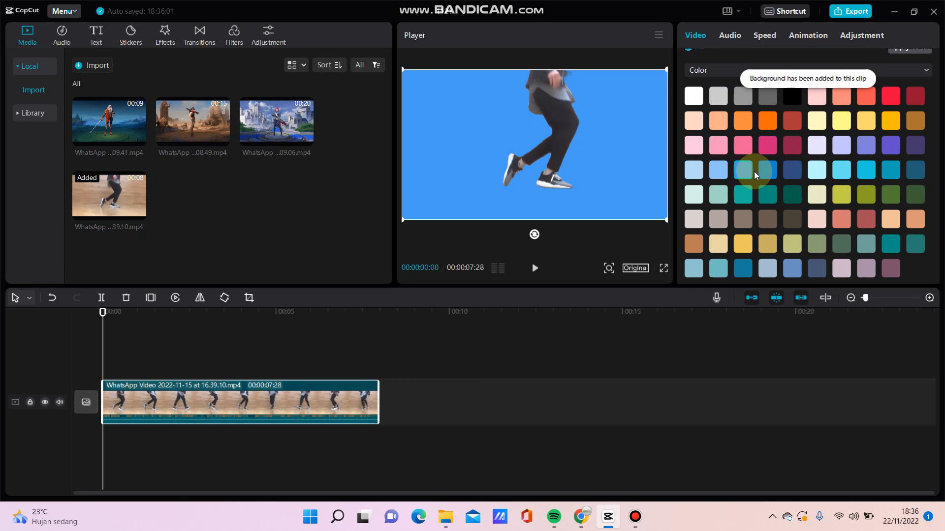
{"action": "left_click", "coordinate": [767, 145]}
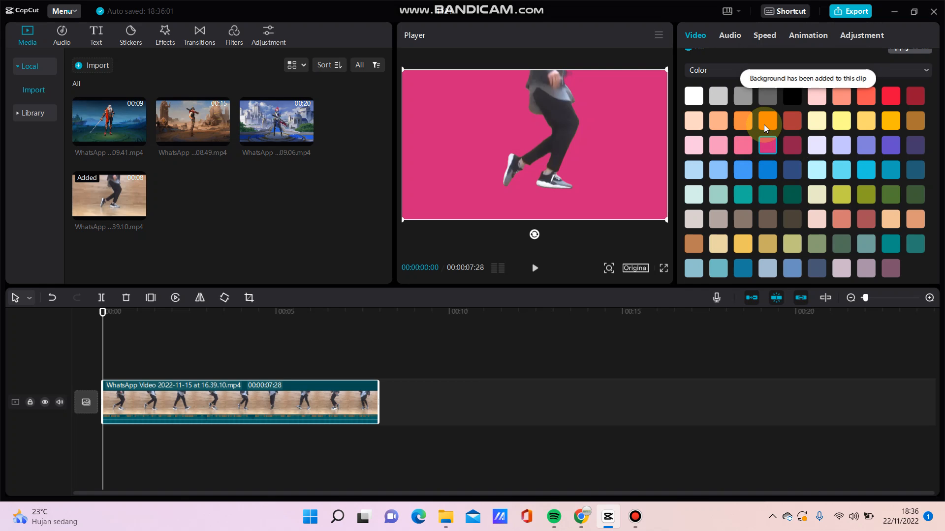
{"action": "left_click", "coordinate": [843, 121]}
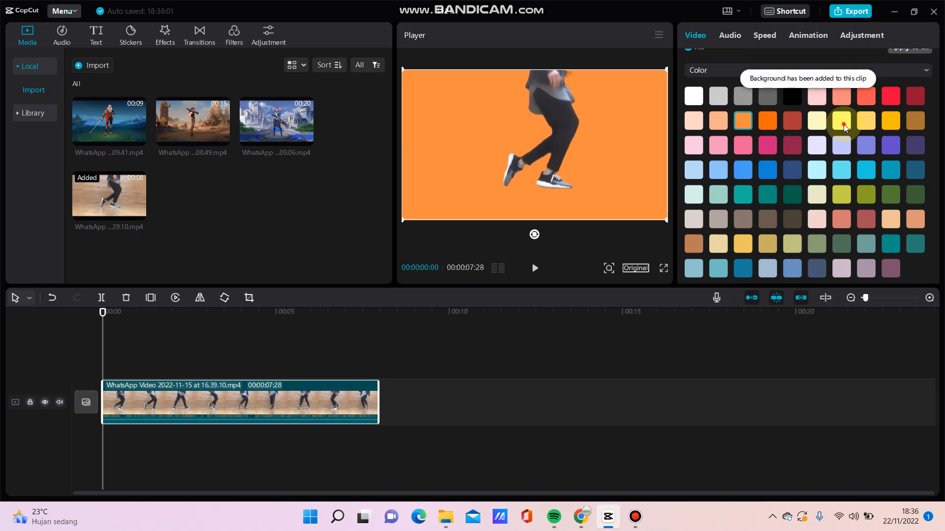
{"action": "left_click", "coordinate": [742, 268]}
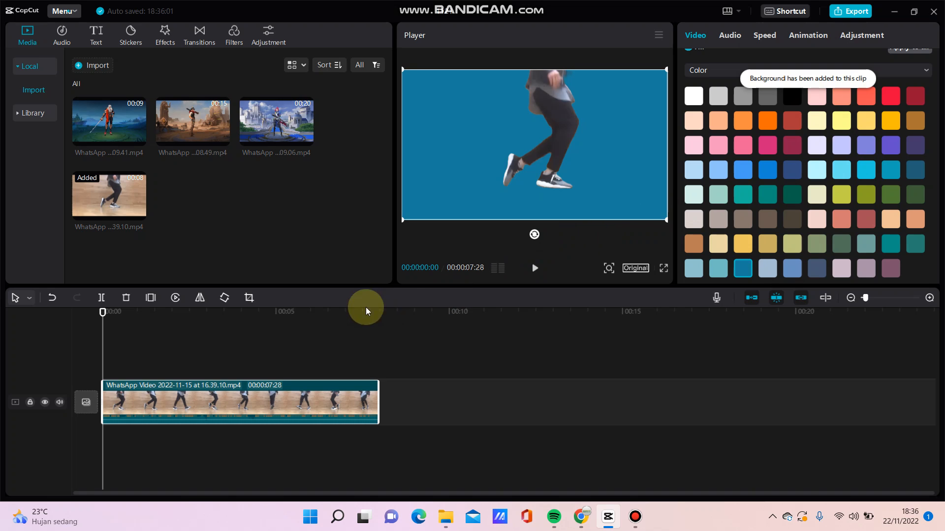
{"action": "left_click", "coordinate": [59, 402]}
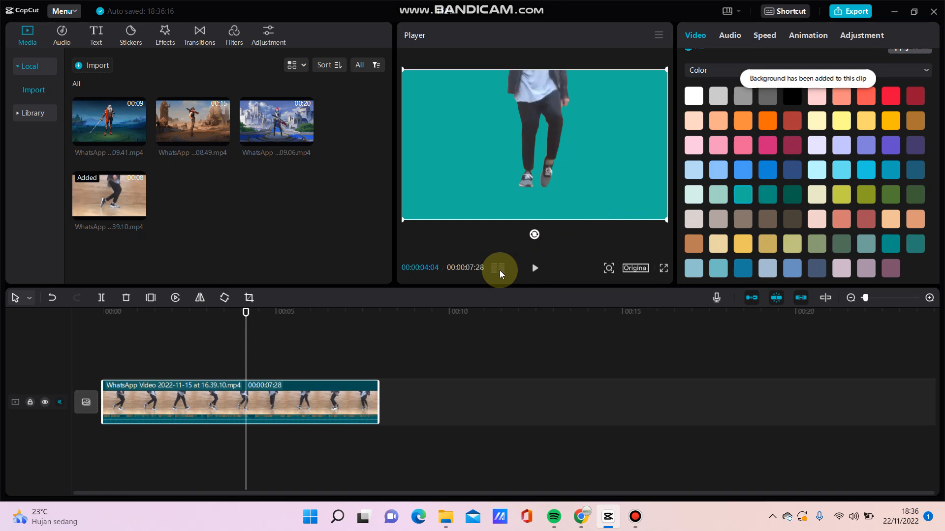
Play the clip to preview the cutout, then switch the fill colour to pink.
{"action": "left_click", "coordinate": [534, 268]}
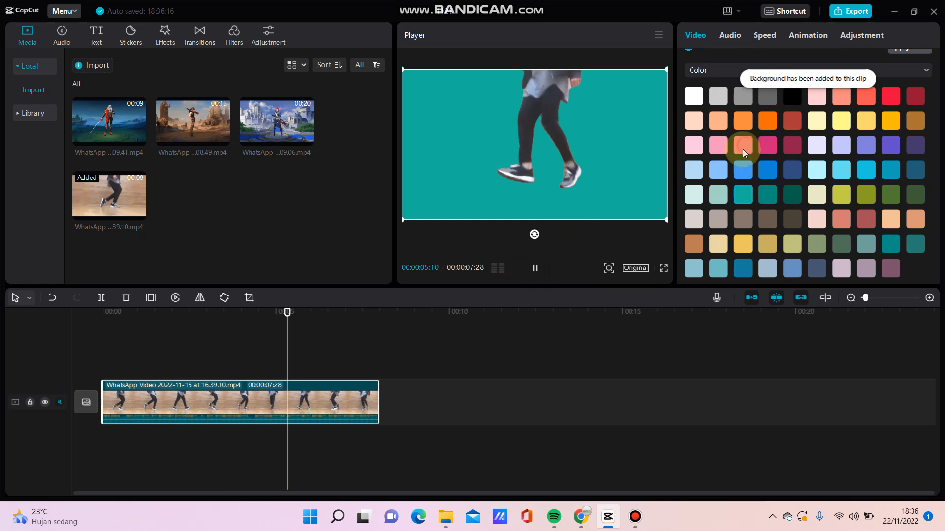
{"action": "left_click", "coordinate": [741, 145]}
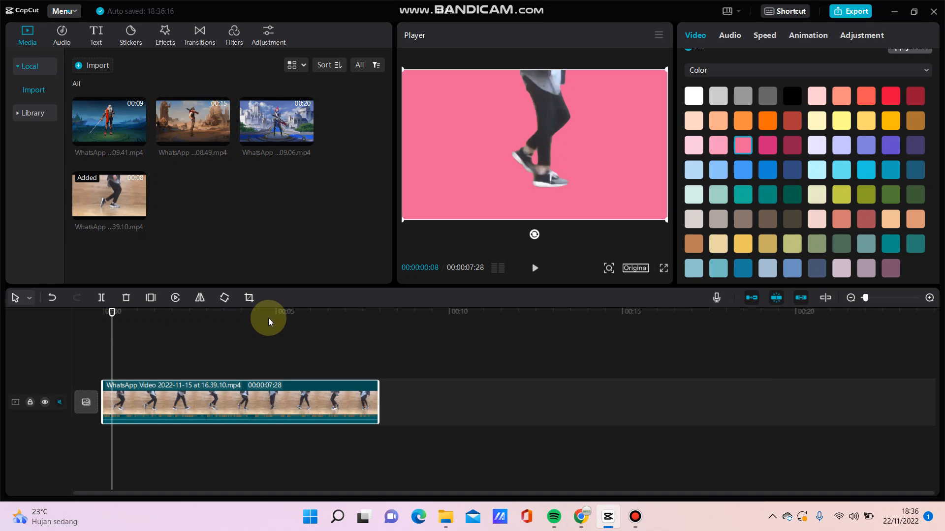
{"action": "mouse_move", "coordinate": [424, 319]}
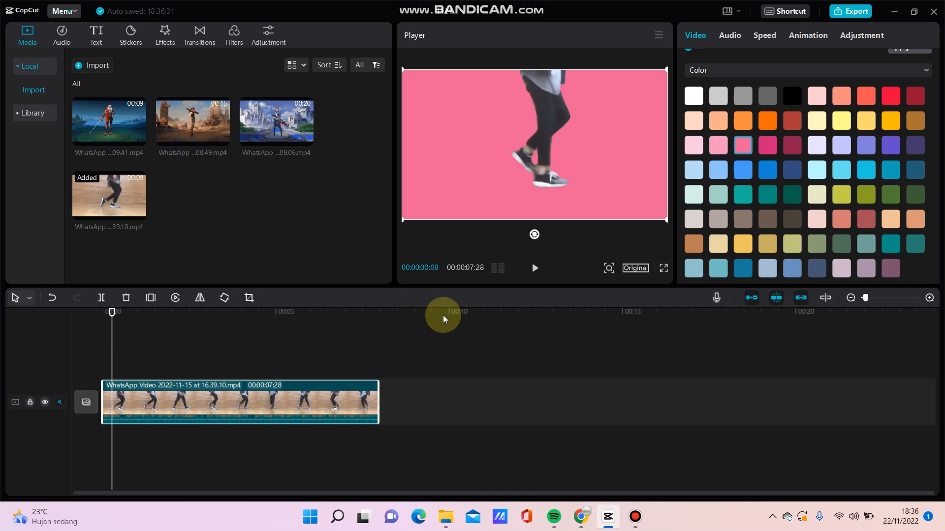
{"action": "mouse_move", "coordinate": [517, 341]}
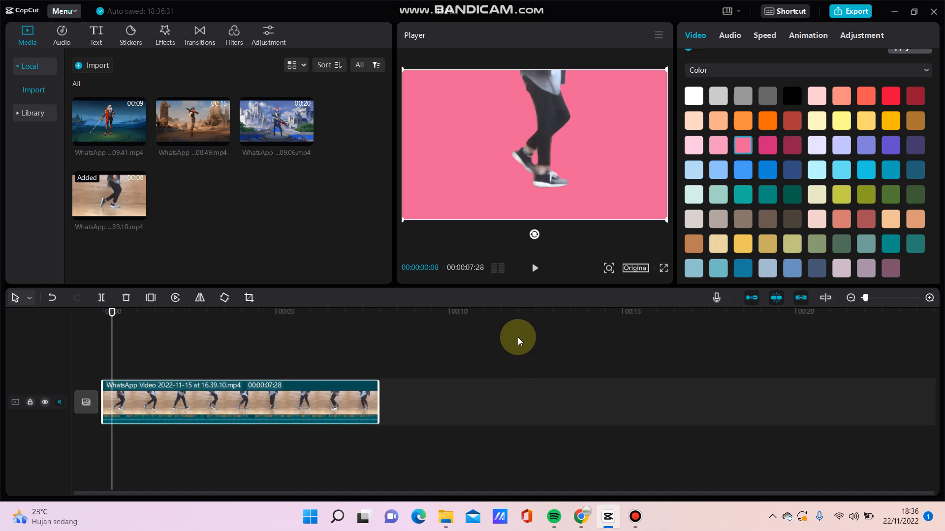
{"action": "mouse_move", "coordinate": [624, 469]}
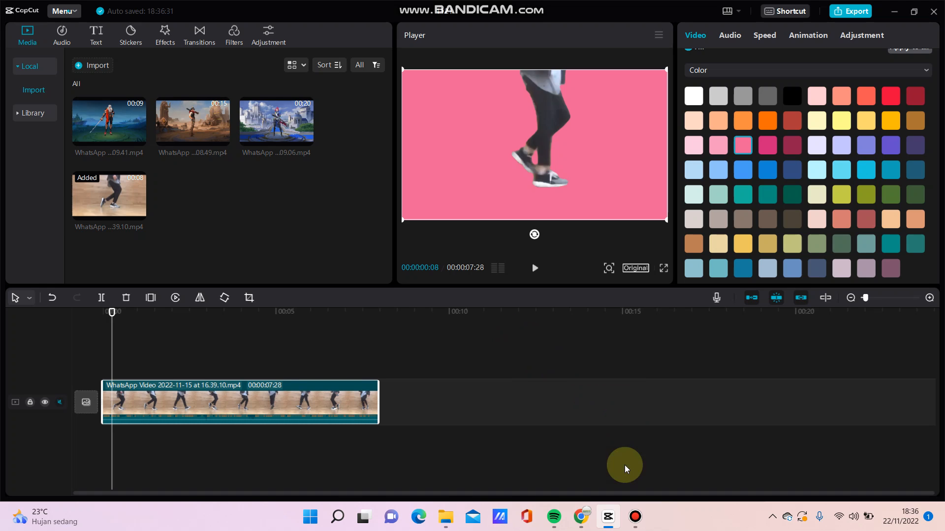